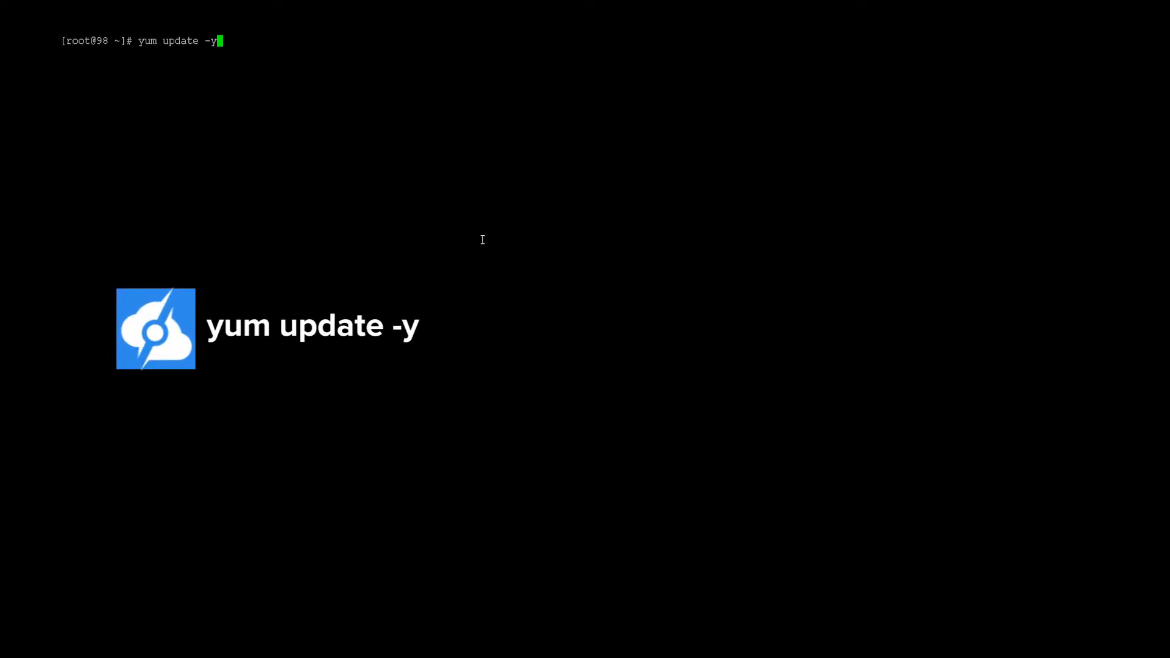
Apply all pending system package updates with yum update -y until it reports Complete
key("Return")
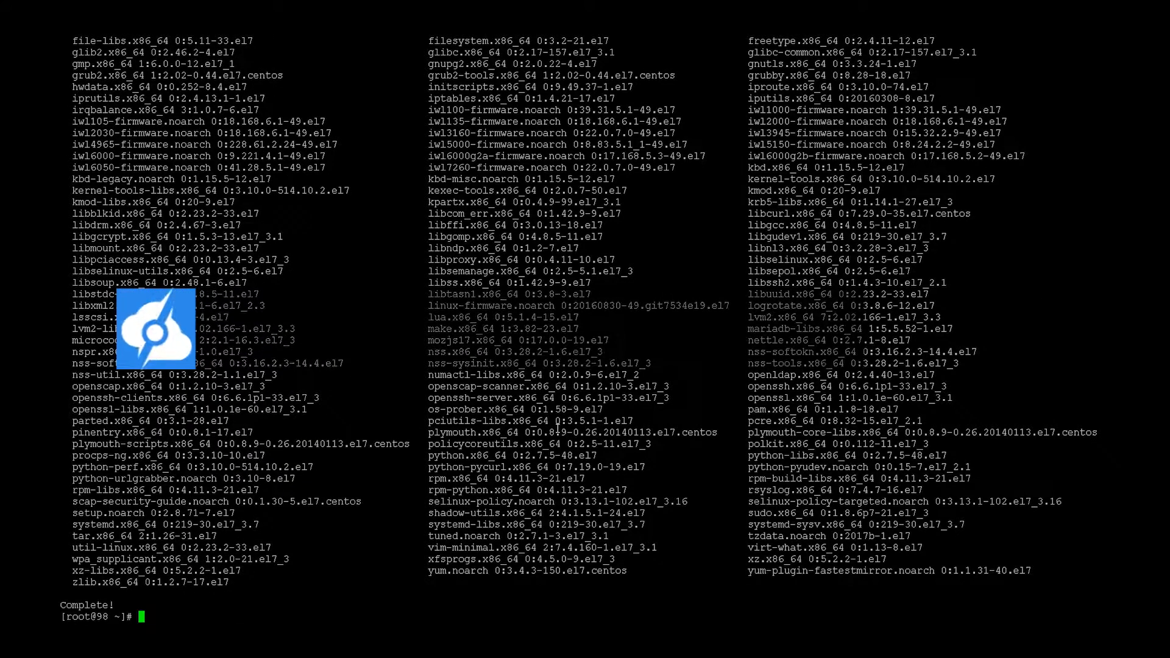
Create the arkserver user account with adduser and set its password twice with passwd
type("a")
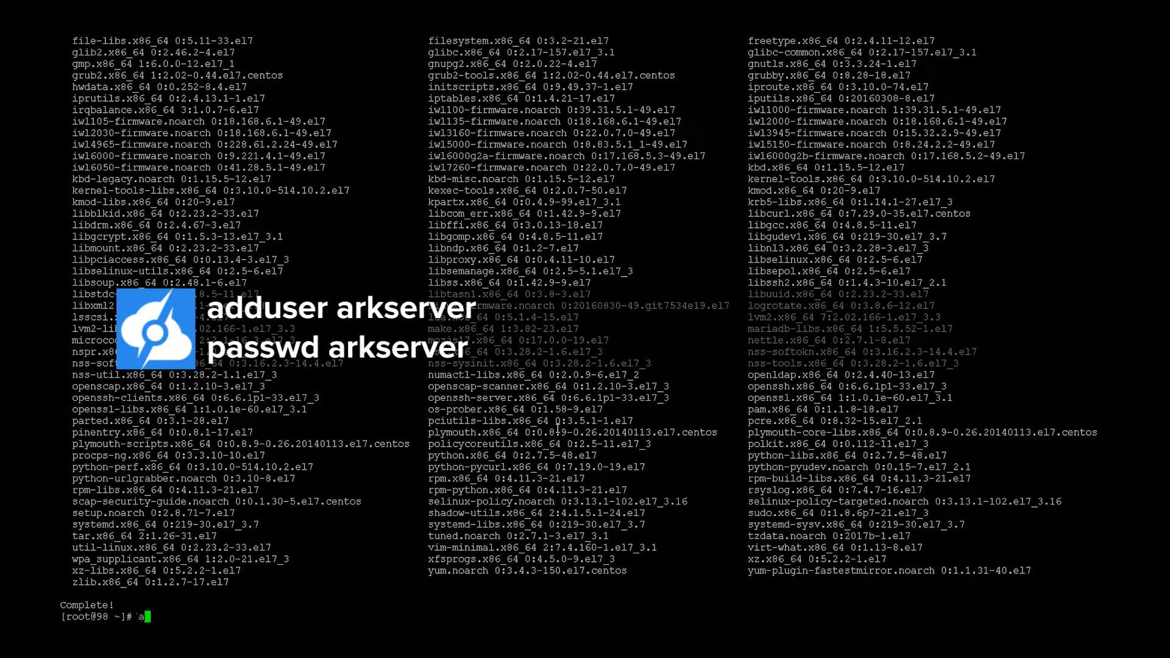
type("dduser ar")
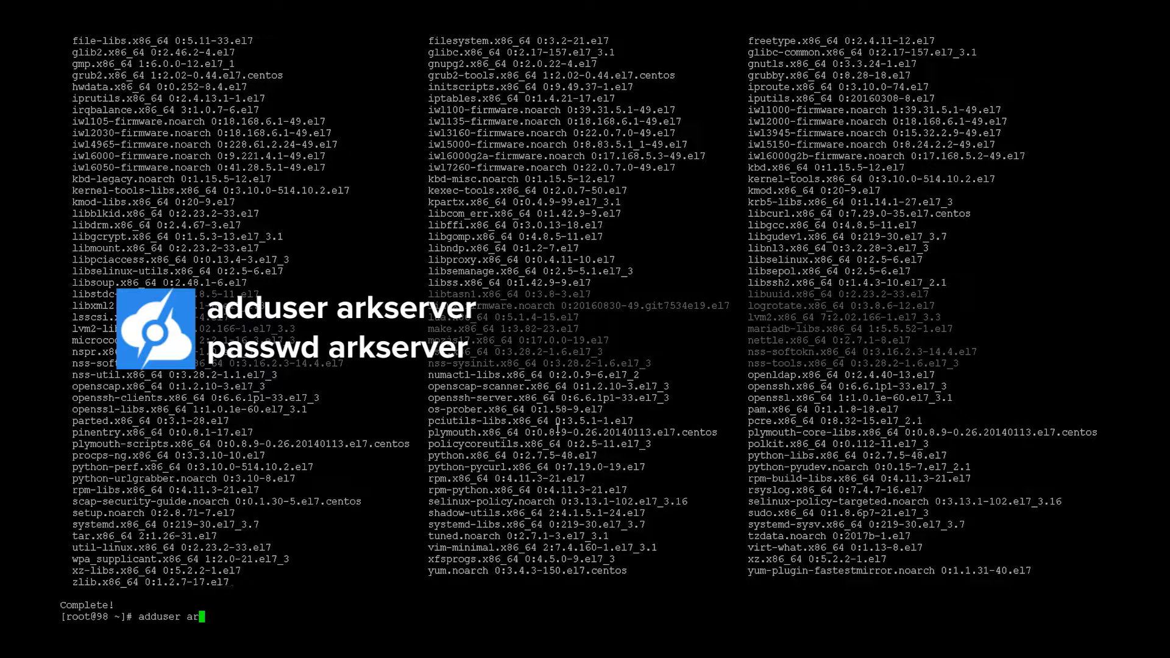
key("Return")
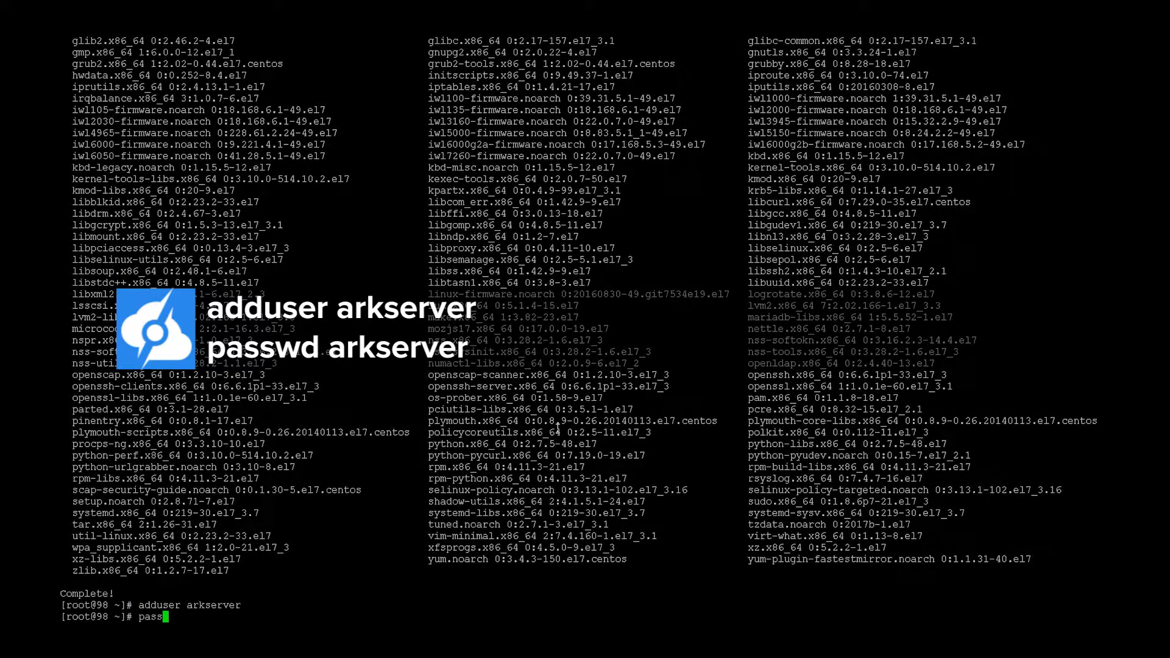
type("wd arkserver")
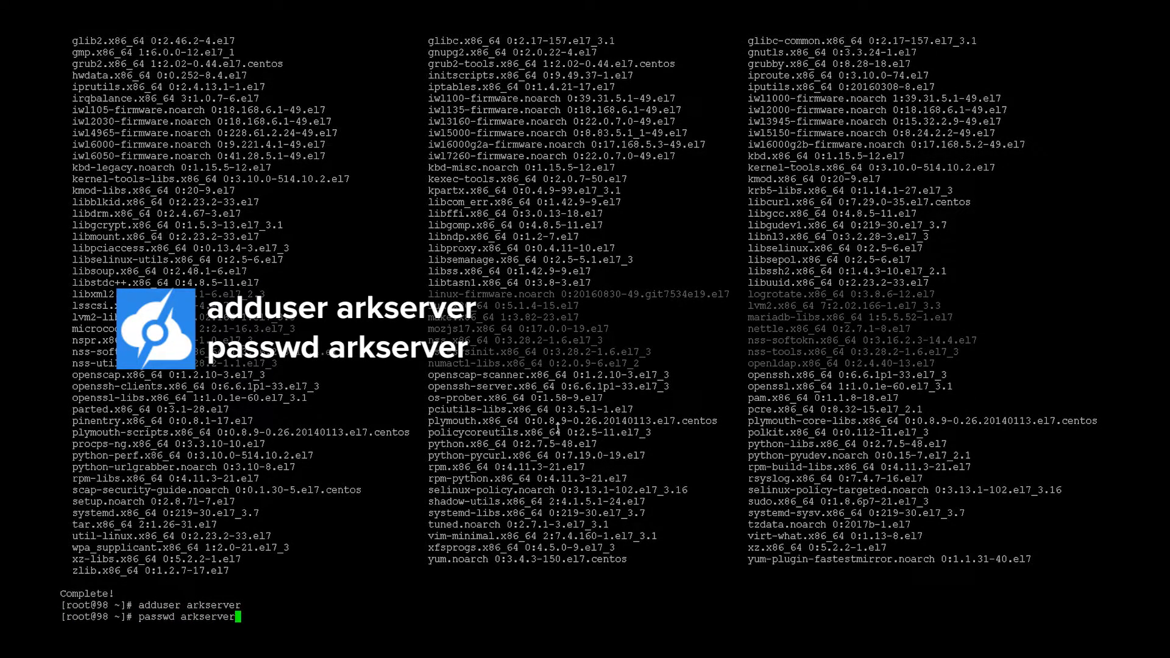
key("Return")
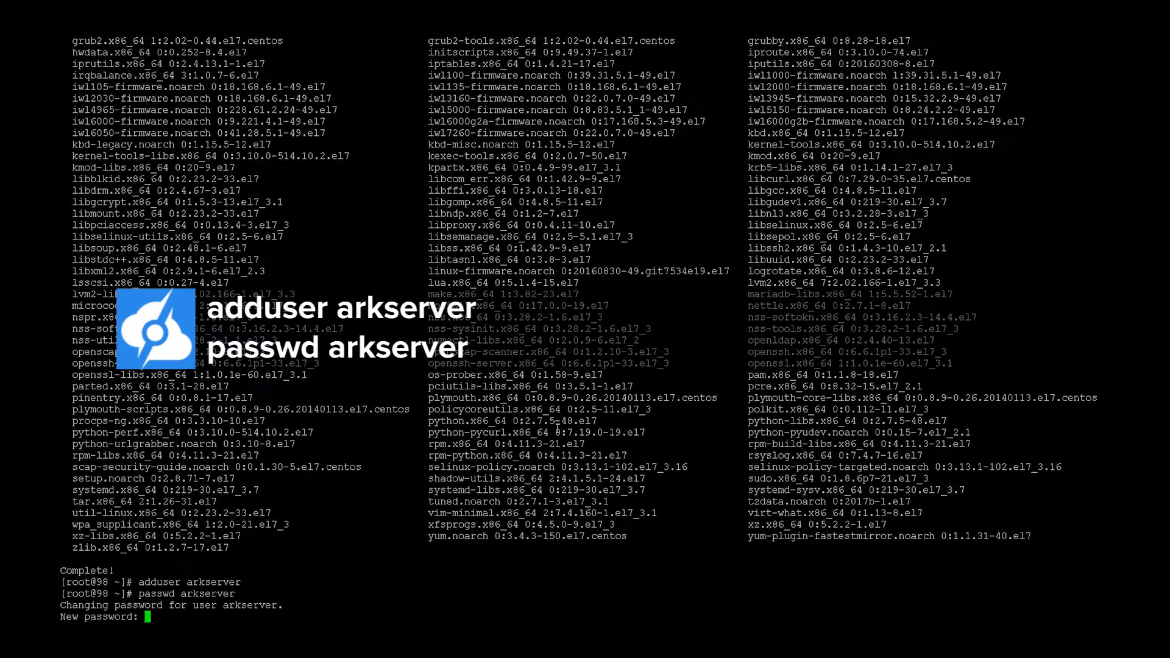
key("Return")
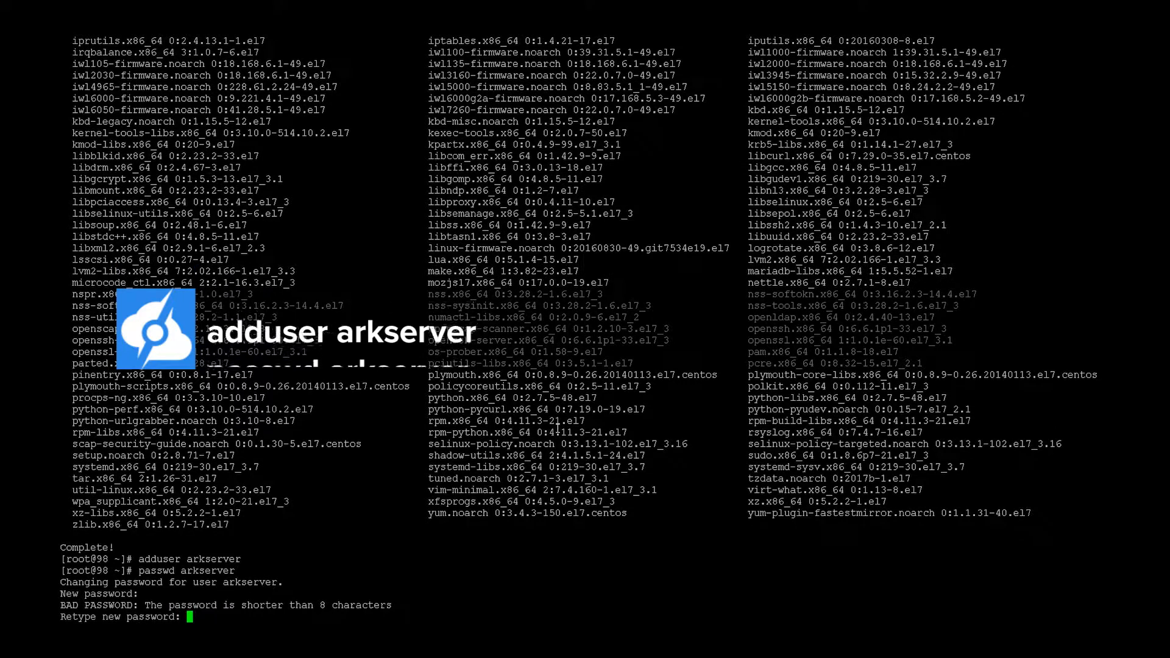
key("Return")
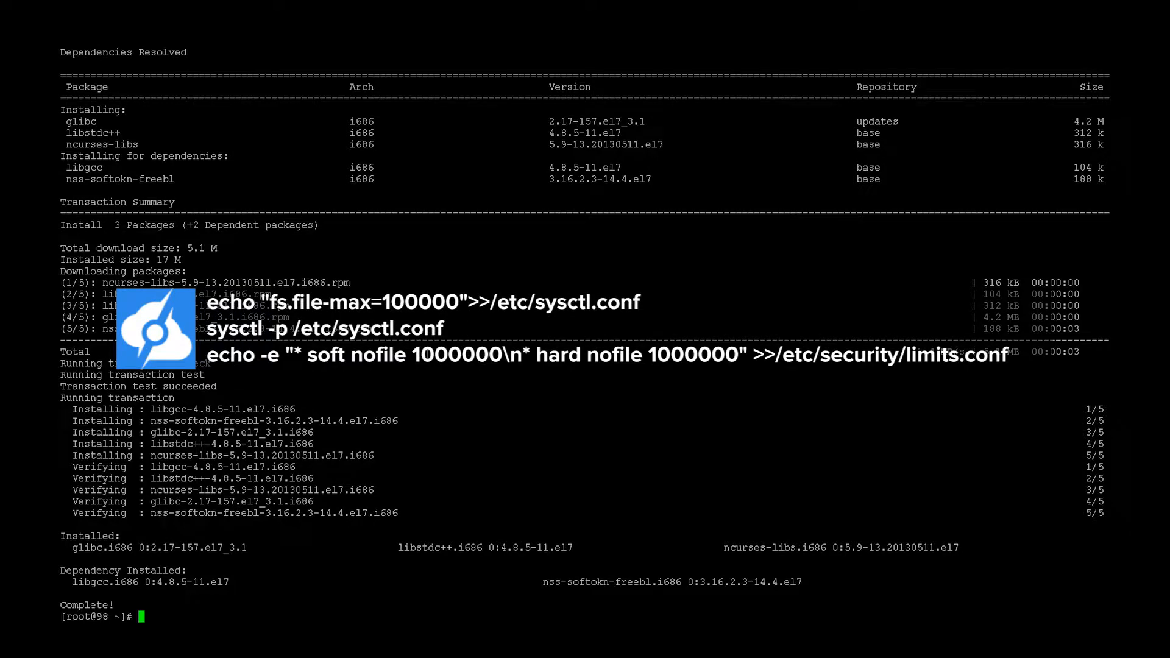
Append fs.file-max=100000 to sysctl.conf and soft/hard nofile 1000000 lines to limits.conf
type("echo \"fs.file-max=10")
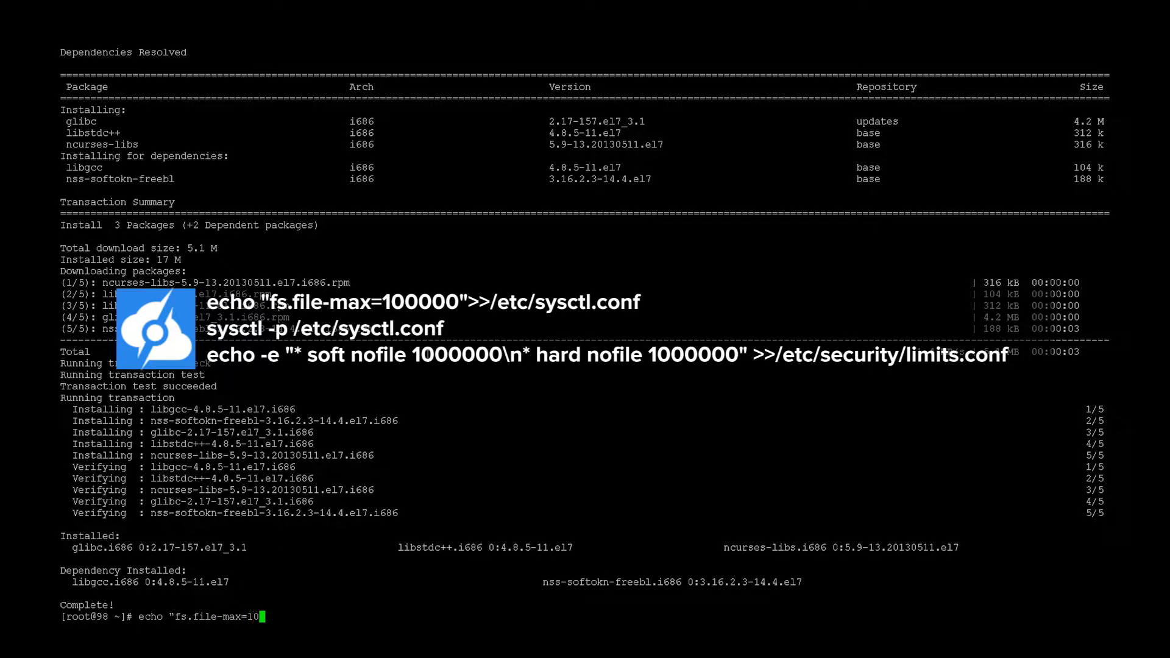
type("0000\">>/etc/sysctl.conf")
type("sysctl -p /etc/sysctl.conf")
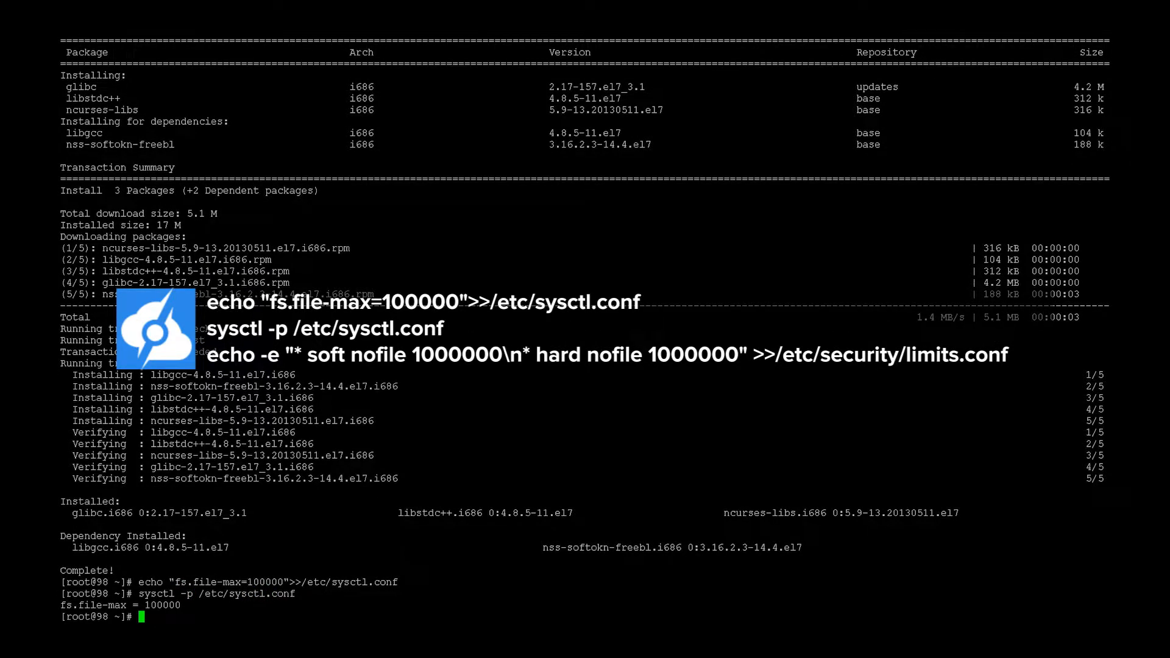
type("echo -e \"* soft nofile 1000000\\n* hard nofile 1000000\" >> /etc/security/limits.conf")
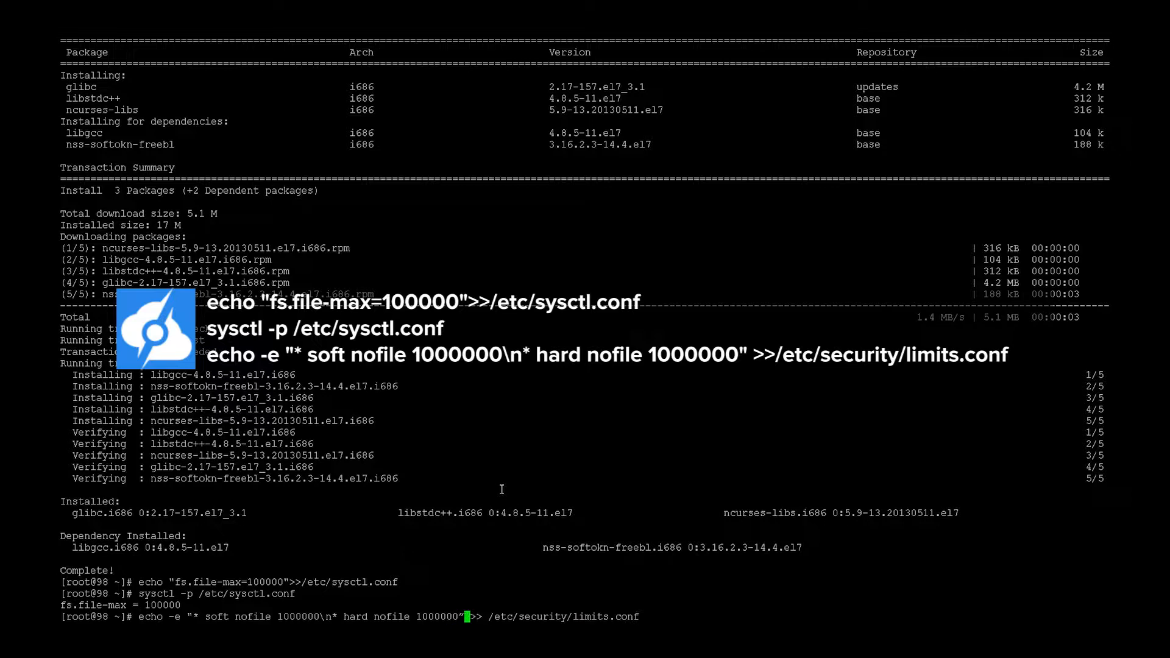
key("Return")
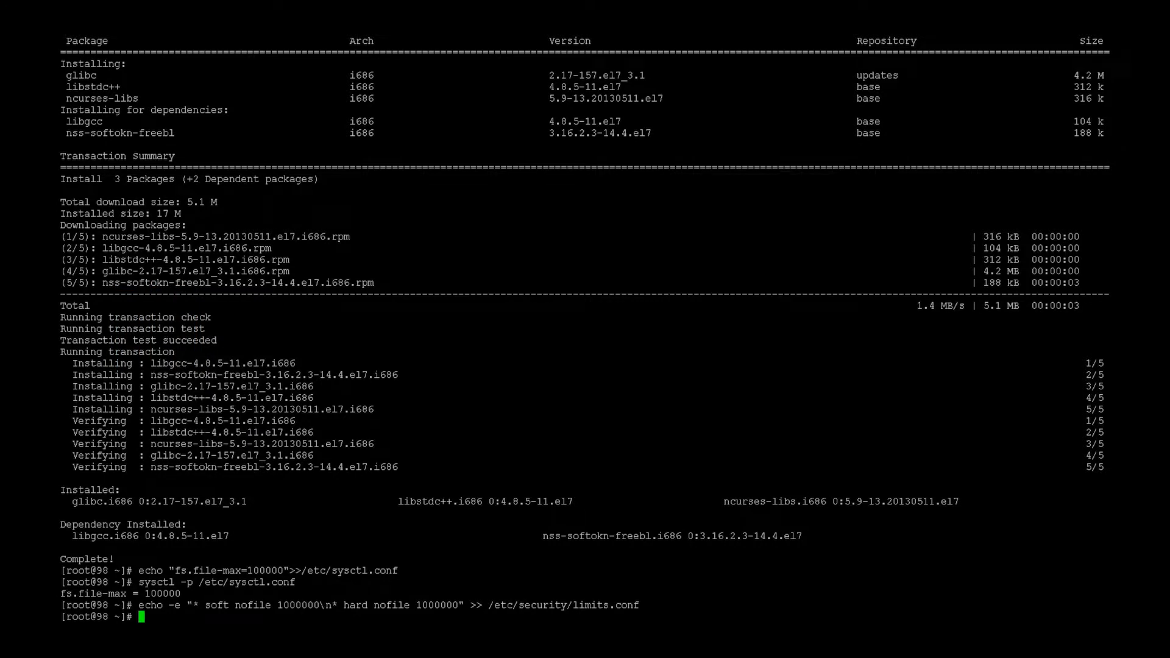
mouse_move(310, 506)
type("yum install nano wget screen -y")
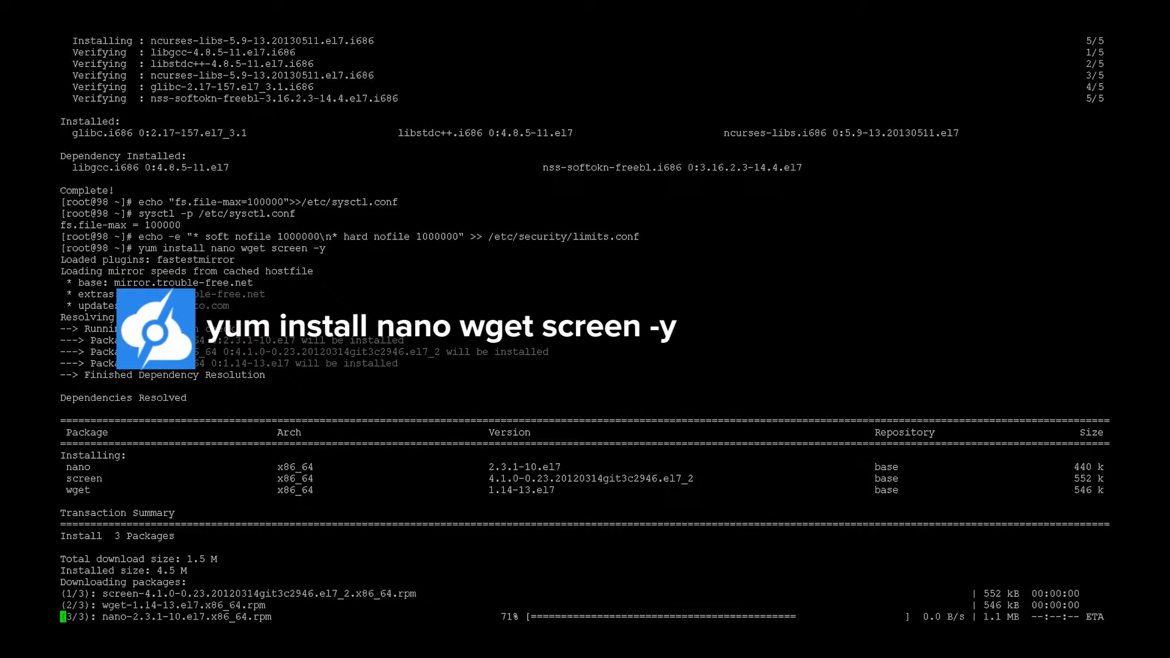
Switch the shell to the arkserver user account with su
scroll("down", 3)
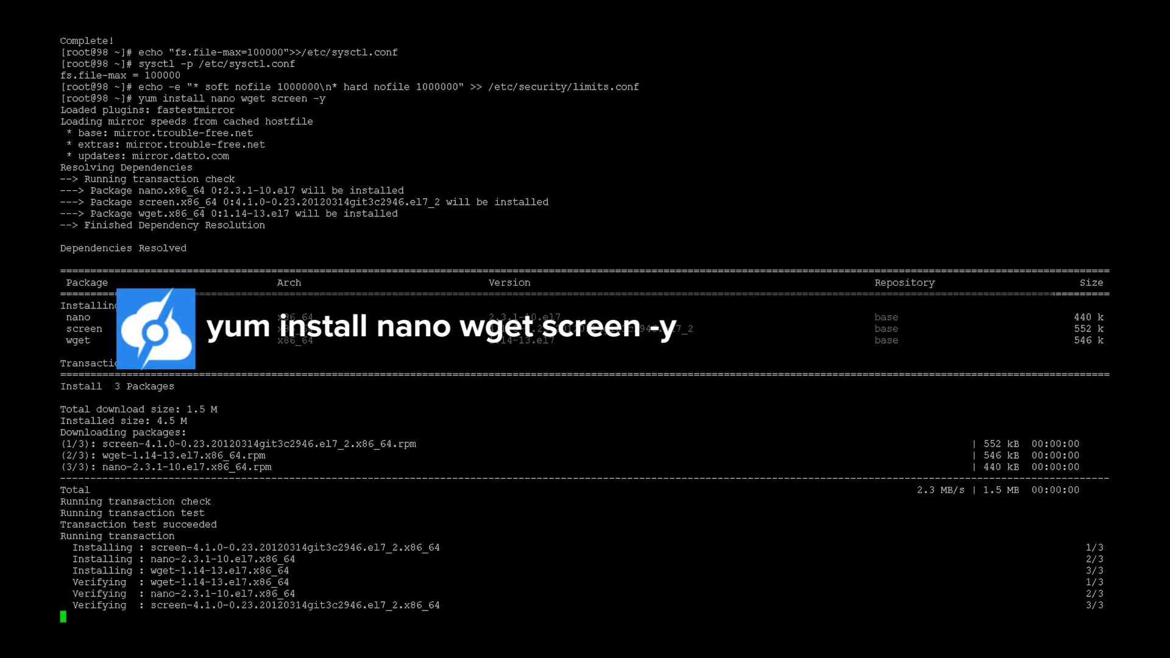
scroll("down", 3)
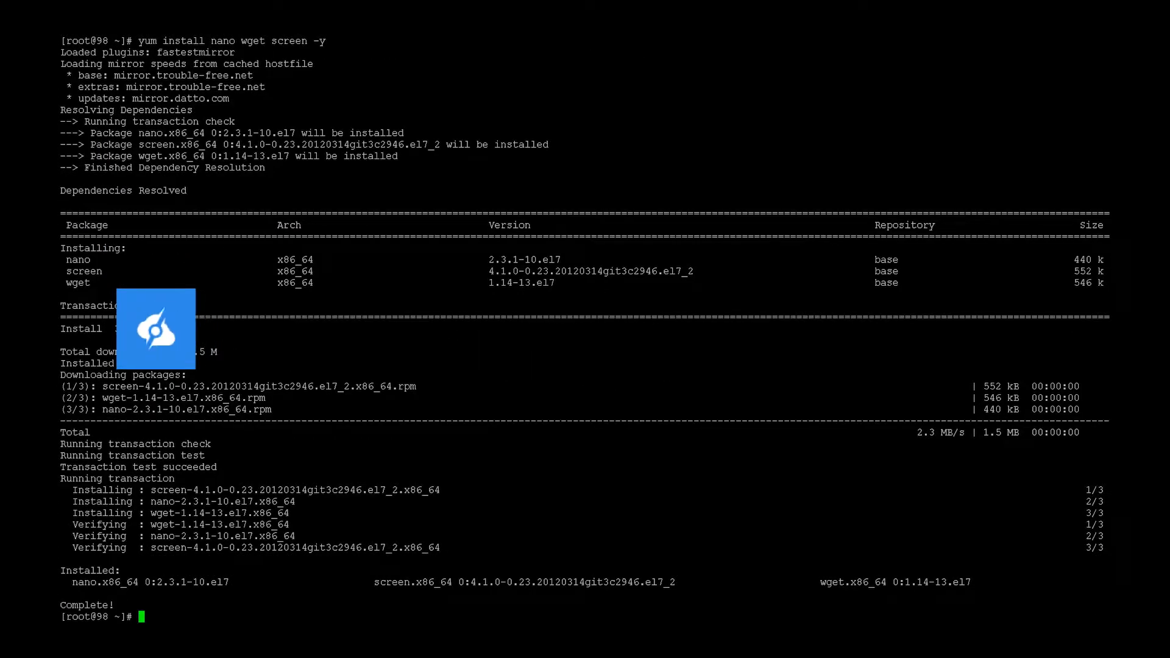
type("su - arkserver")
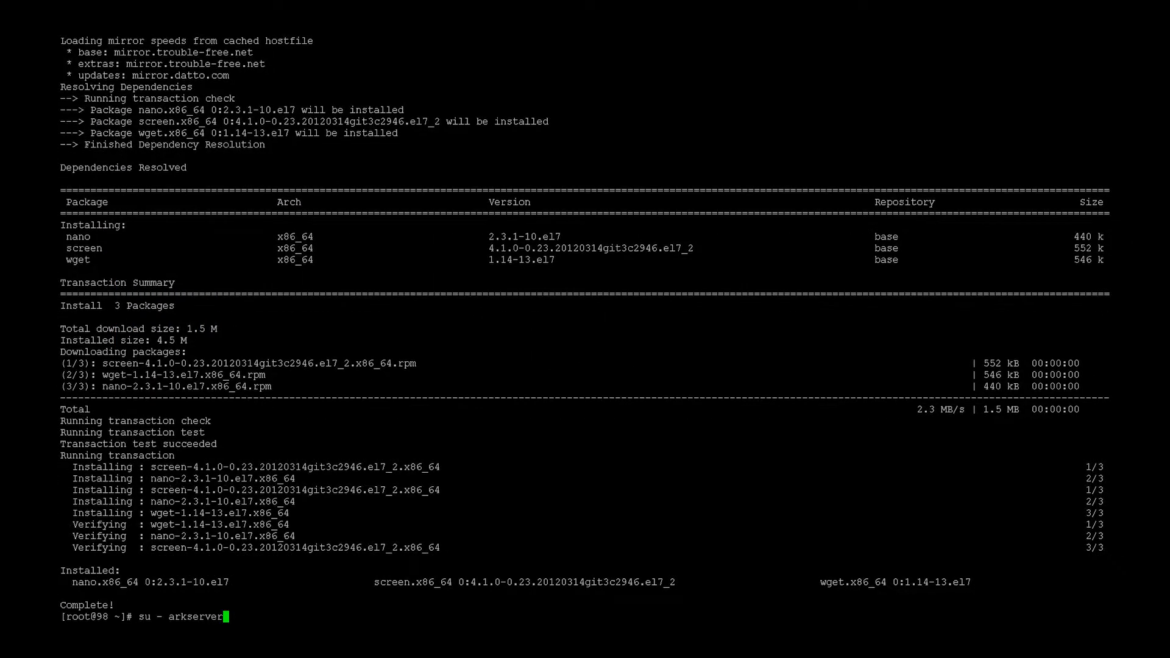
key("Return")
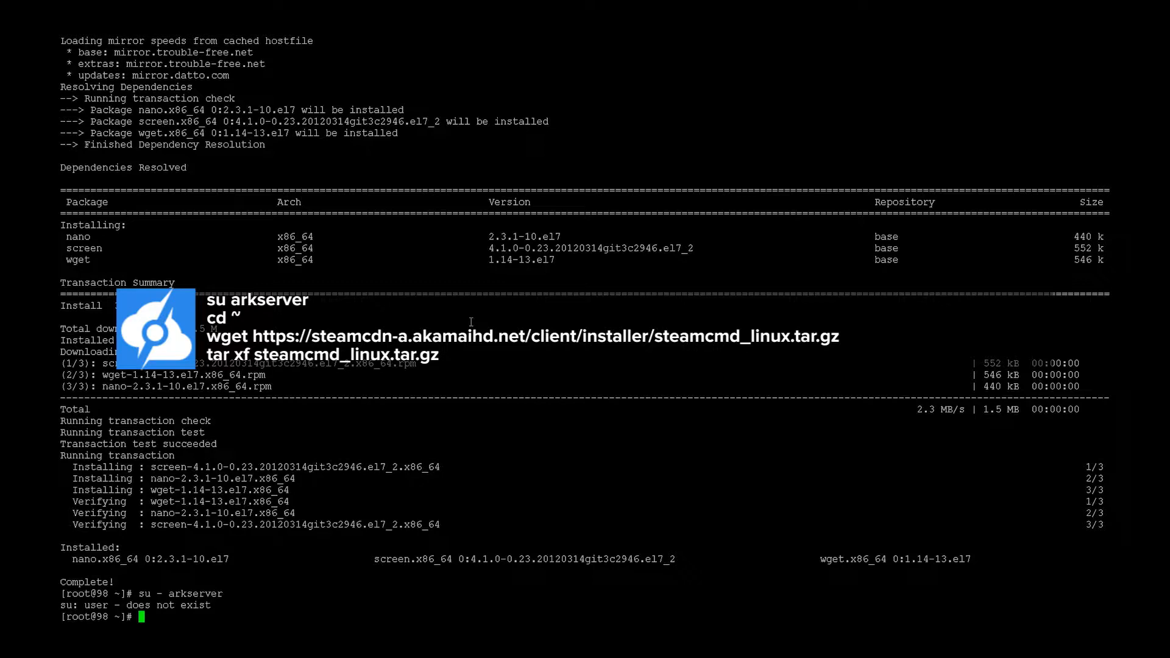
type("su")
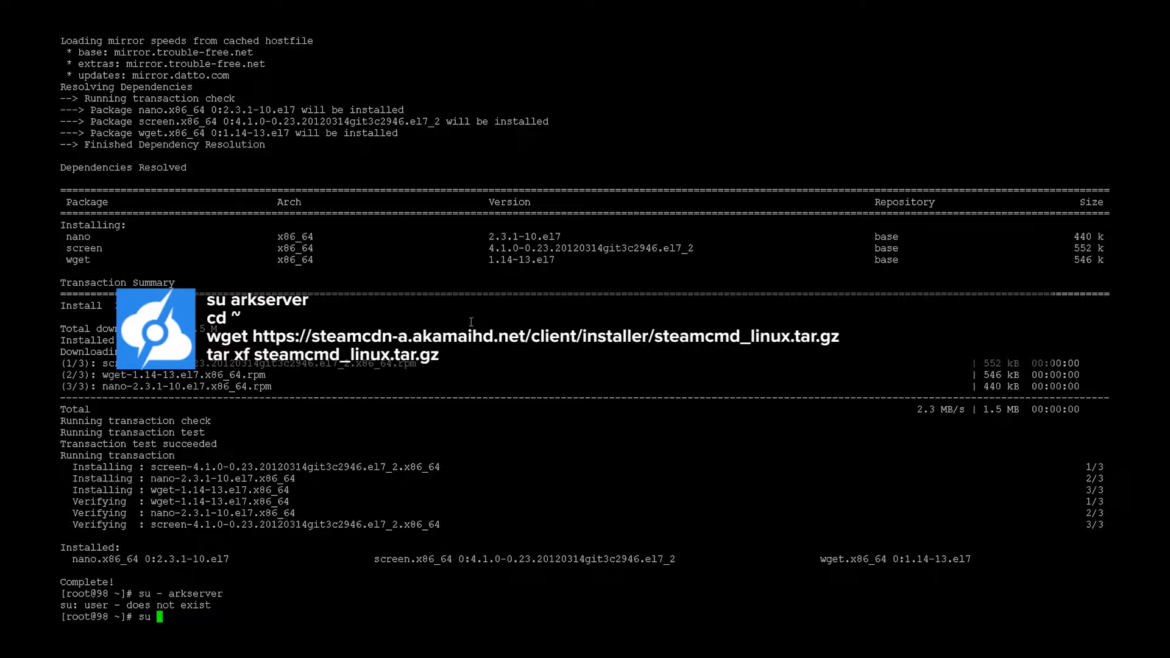
type("arkservc")
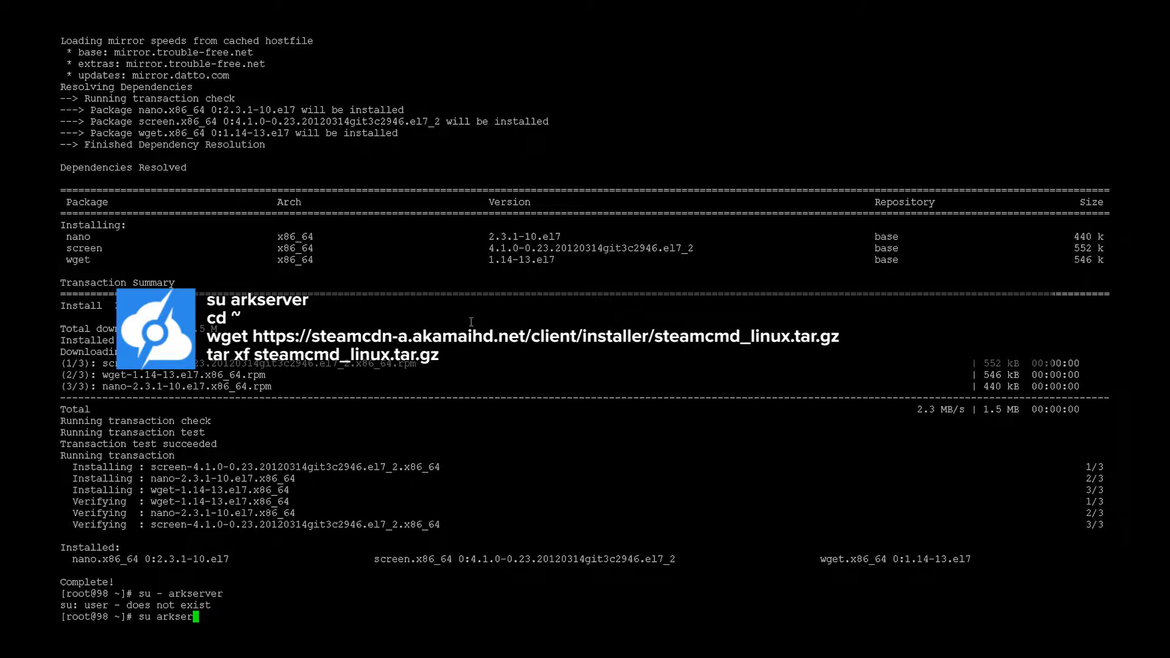
key("Return")
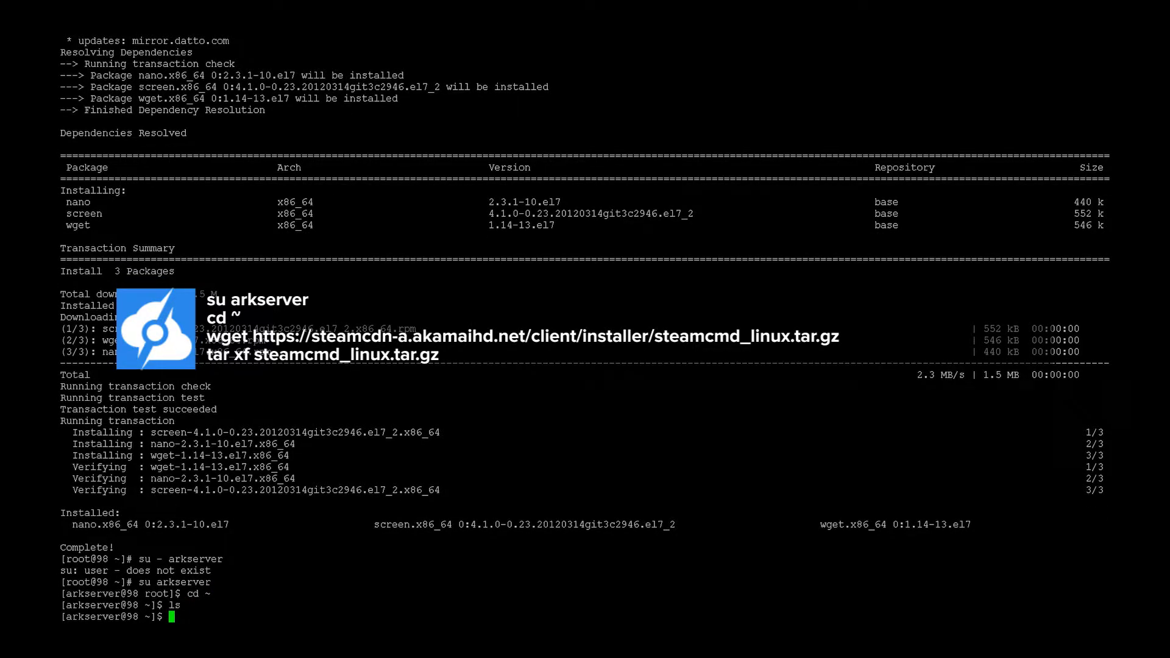
Download steamcmd_linux.tar.gz and run SteamCMD to install ARK app 376030 into ./ark
type("wget https://steamcdn-a.akamaihd.net/client/installer/steamcmd_linux.tar.gz")
type("tar xf steamcmd_linux.tar.gz")
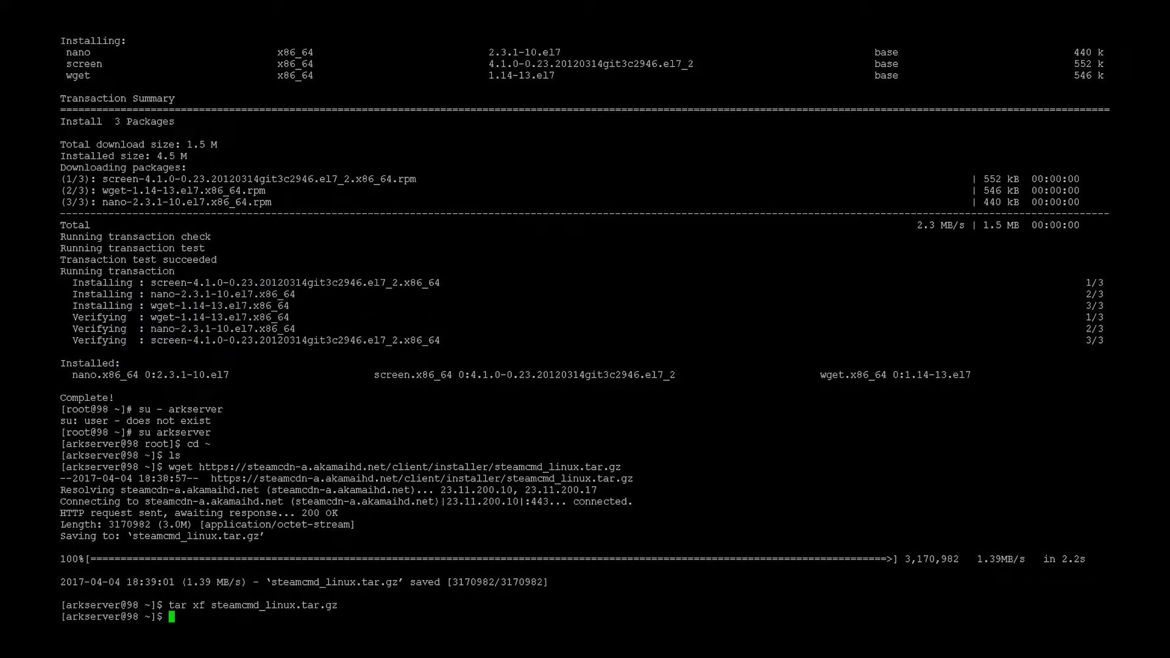
type("./steamcmd.sh +login anonymous +force_install_dir ./ark +app_update 376030 validate +quit")
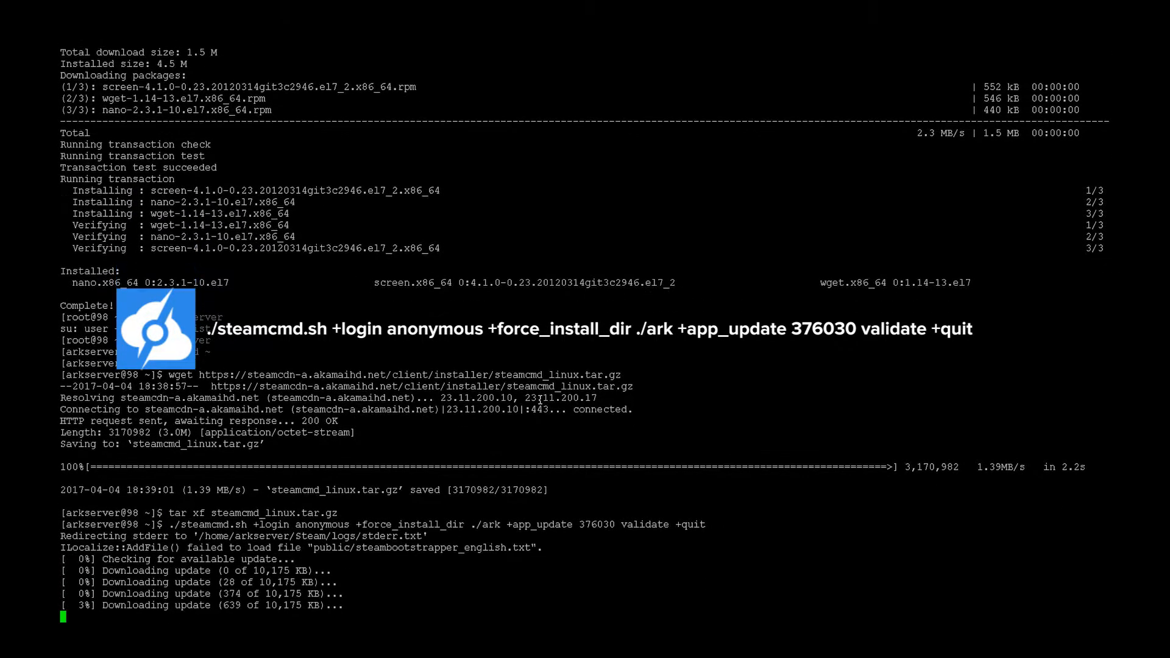
scroll("down", 3)
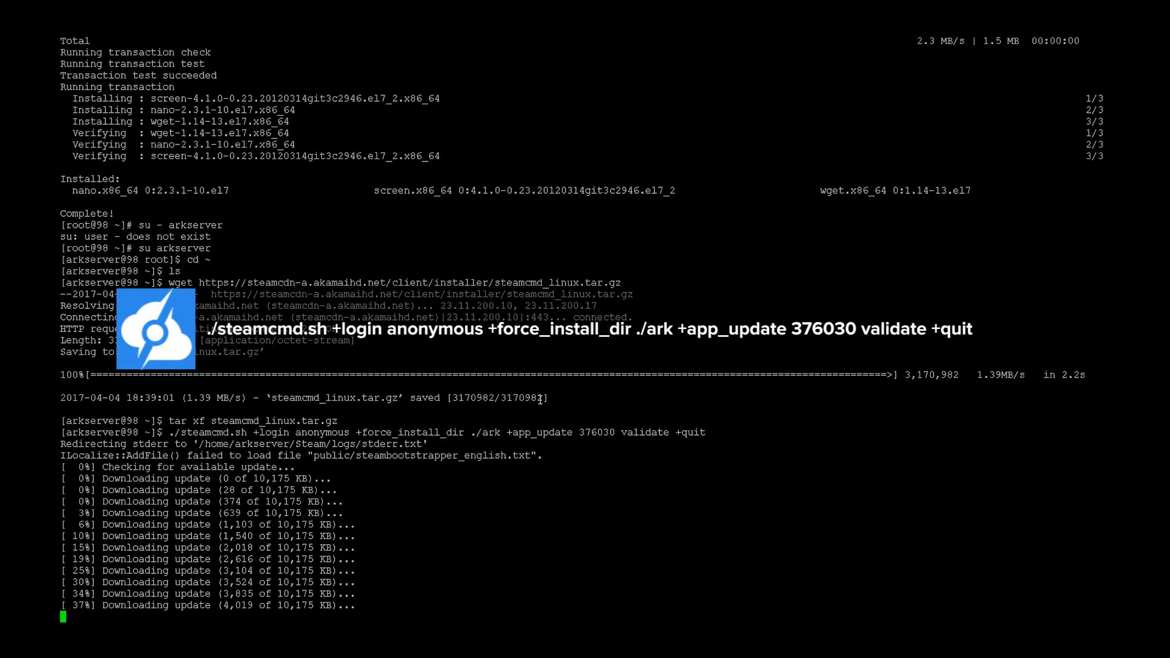
scroll("down", 3)
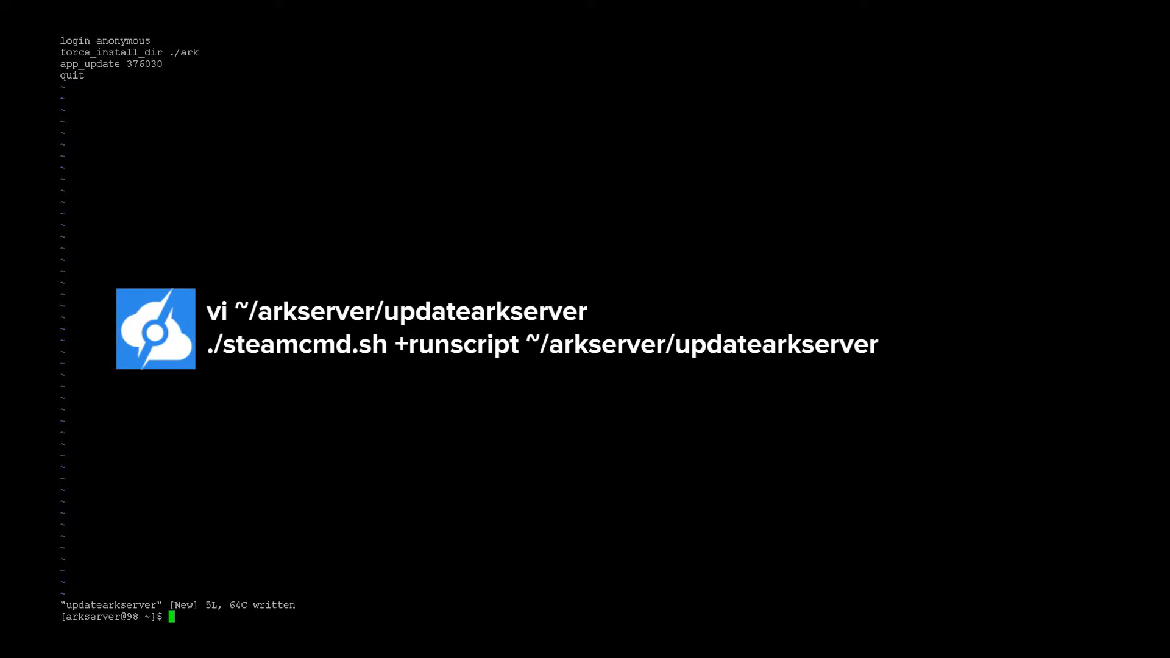
Run the updatearkserver script through SteamCMD and write the arkserver.sh start script
type("./steamcmd.sh +runscript updatearkserver")
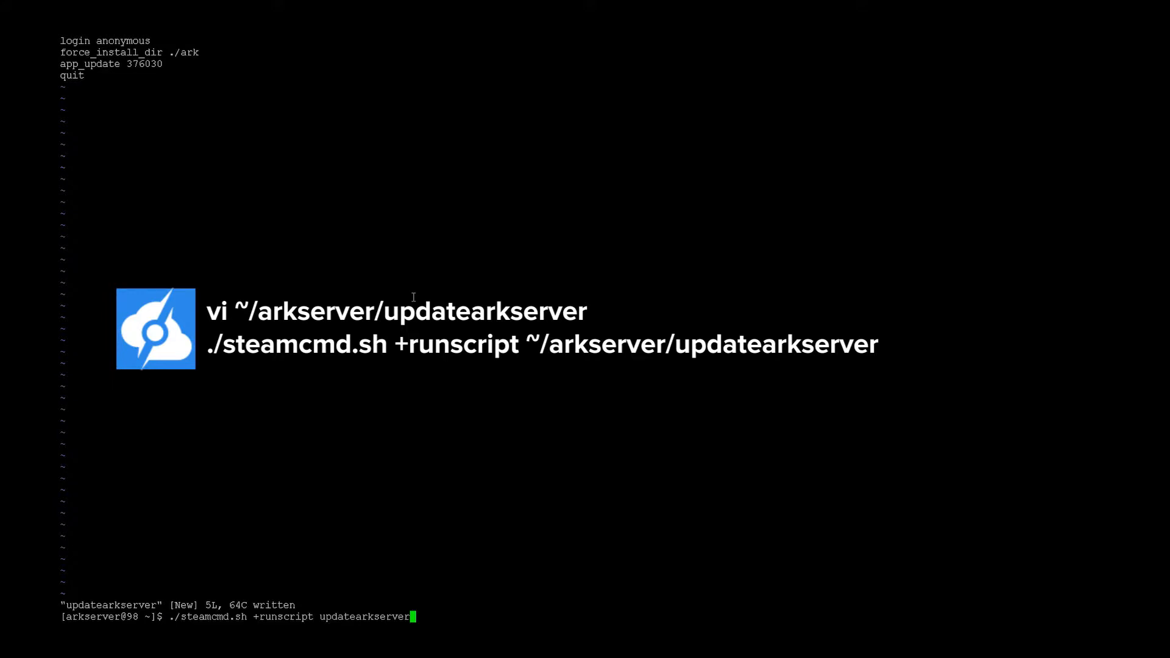
key("Return")
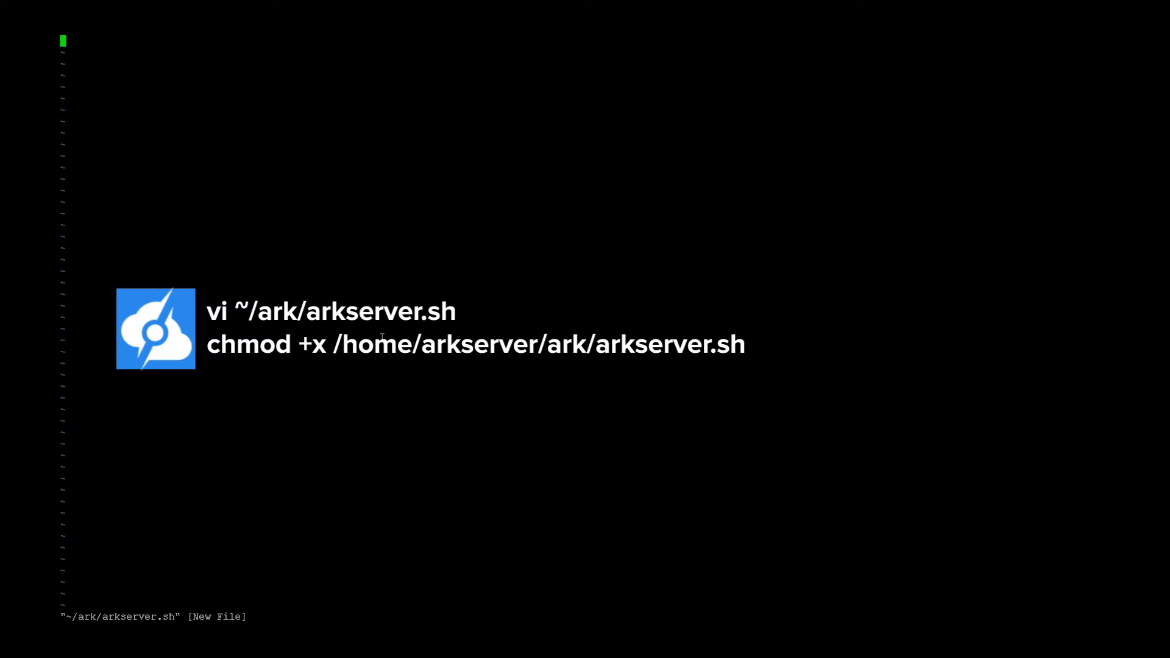
key("i")
type(":wq")
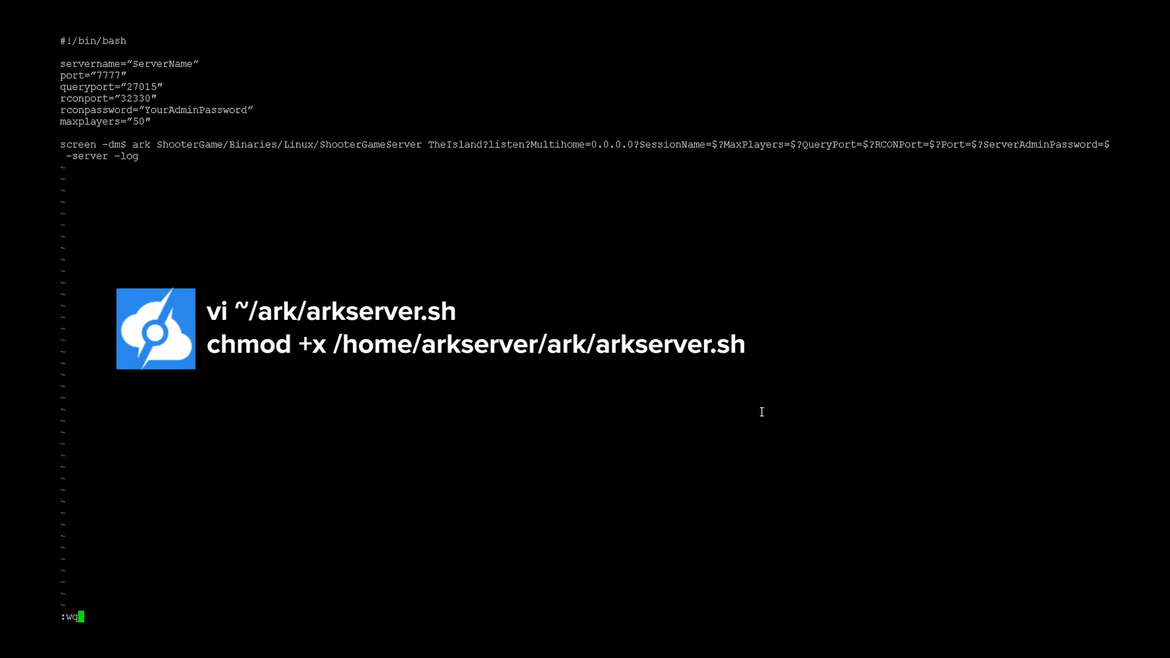
key("Return")
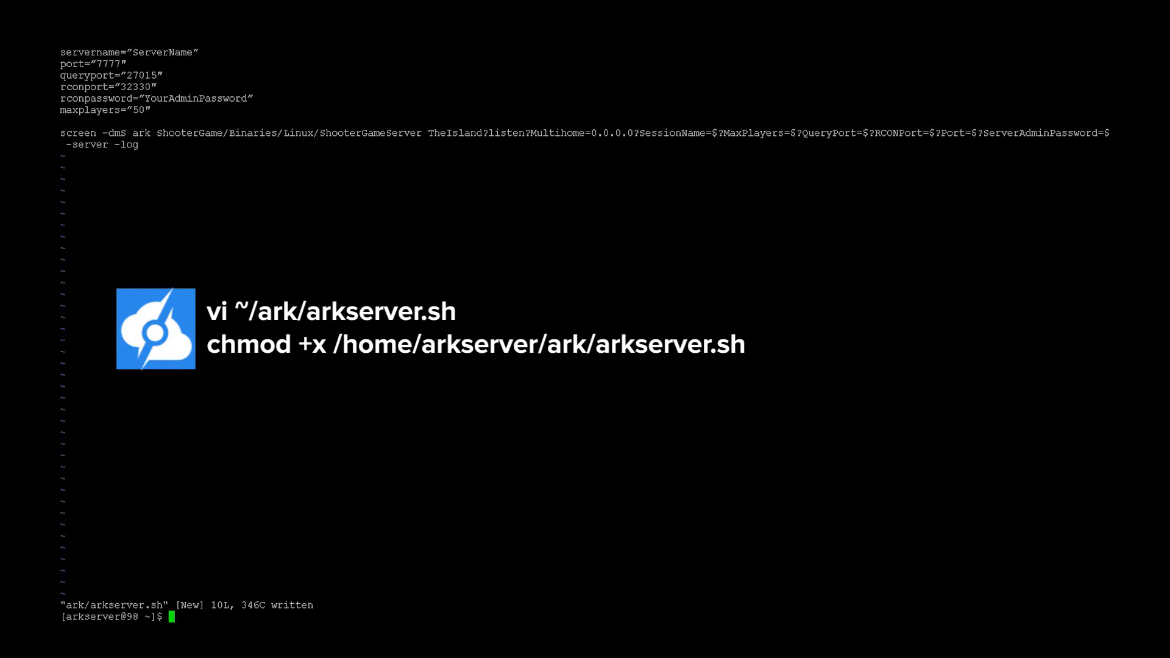
mouse_move(280, 489)
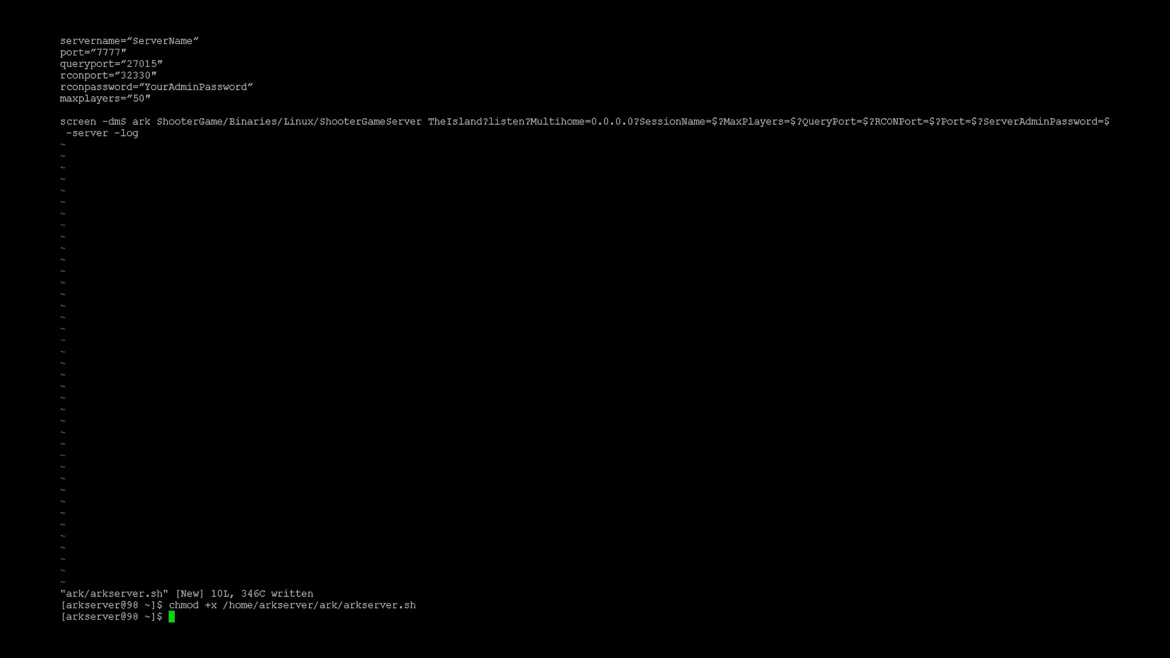
Launch the ARK server by running /home/arkserver/ark/arkserver.sh with sh
type("sh /home/arkserver/ark/arkserver.sh")
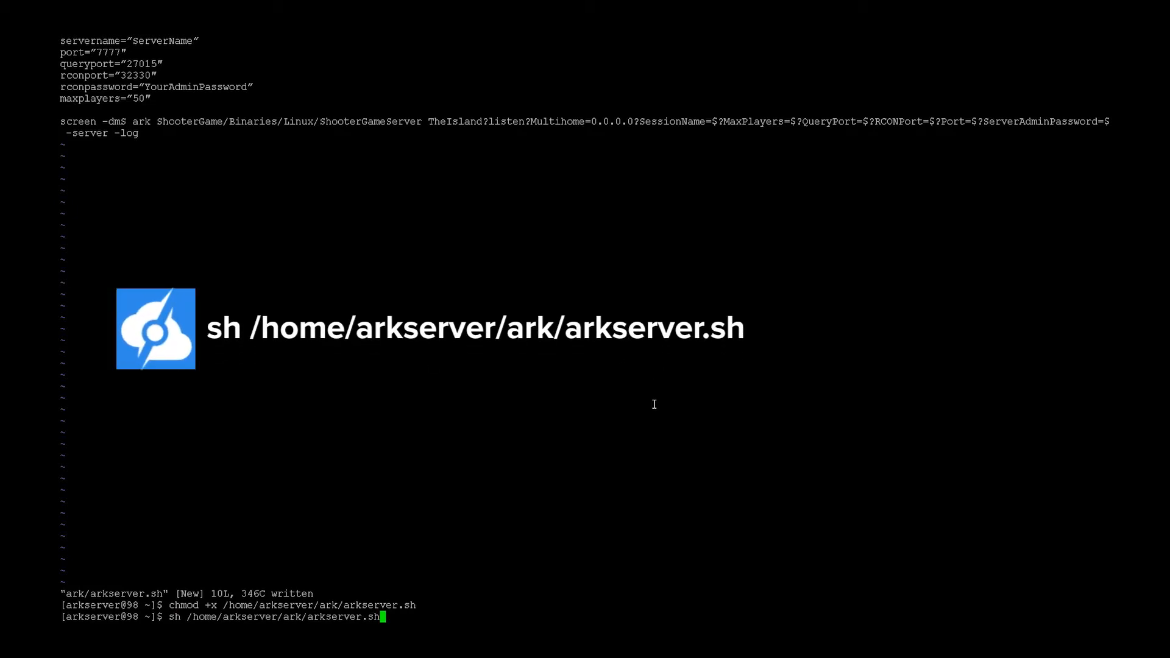
key("Return")
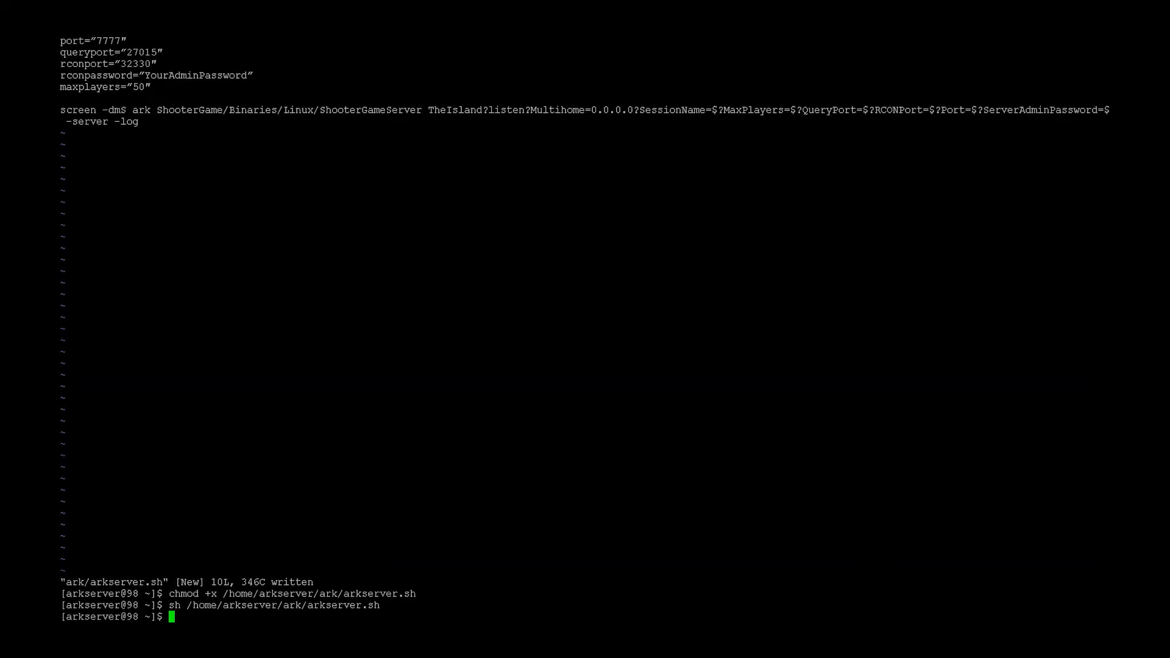
mouse_move(468, 432)
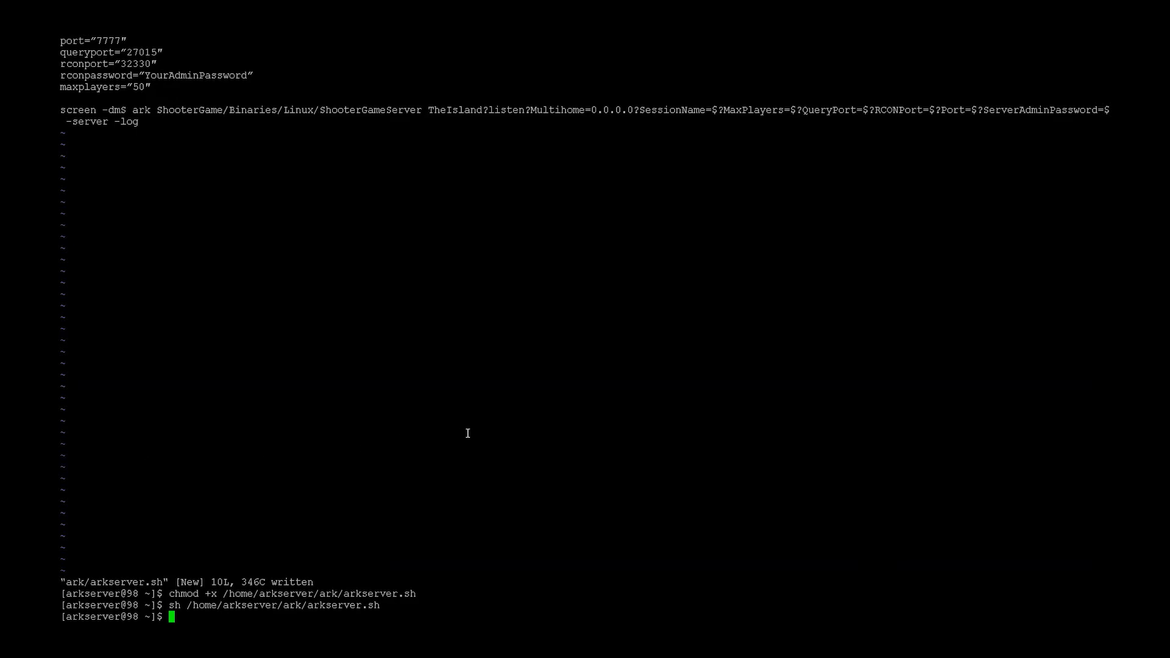
mouse_move(506, 430)
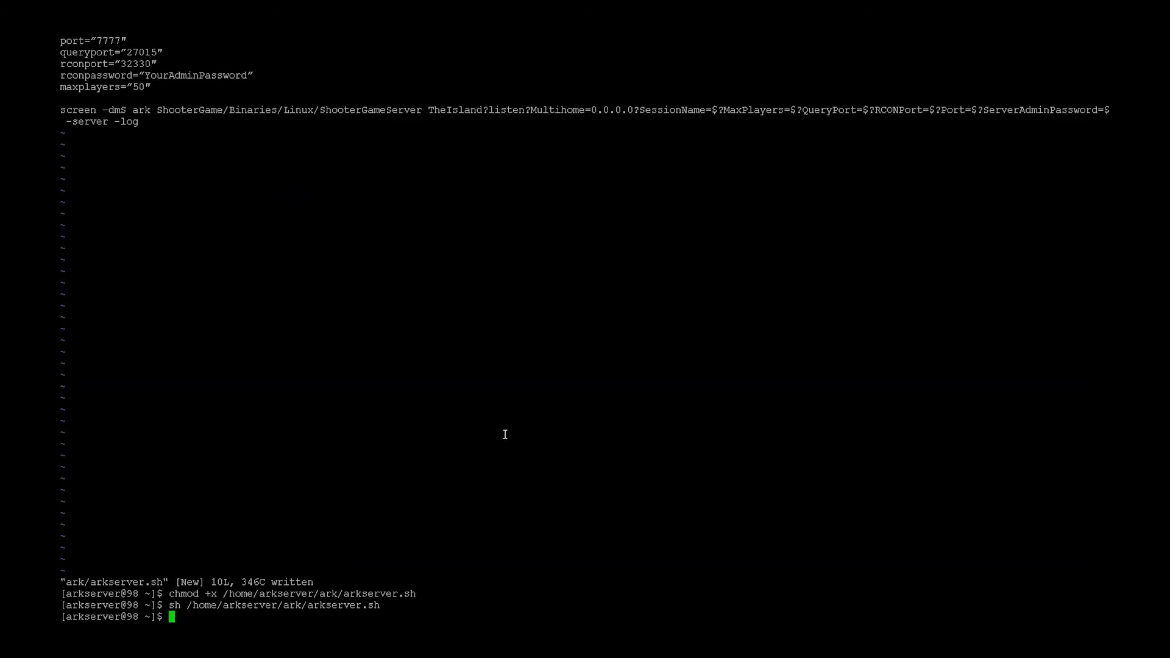
mouse_move(422, 423)
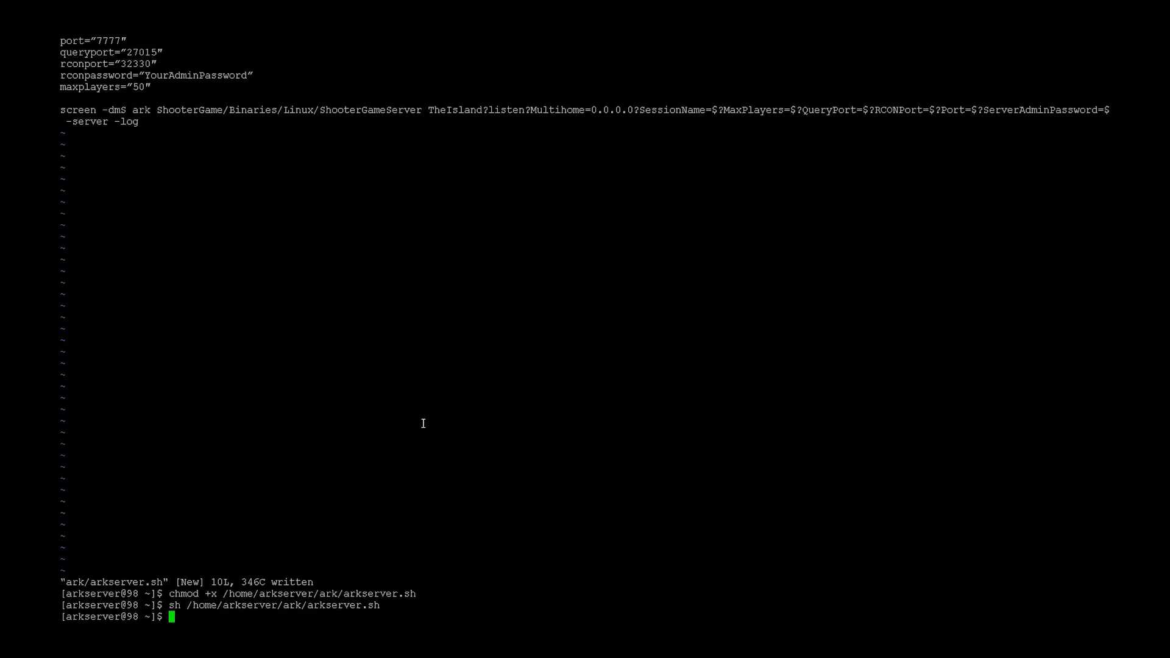